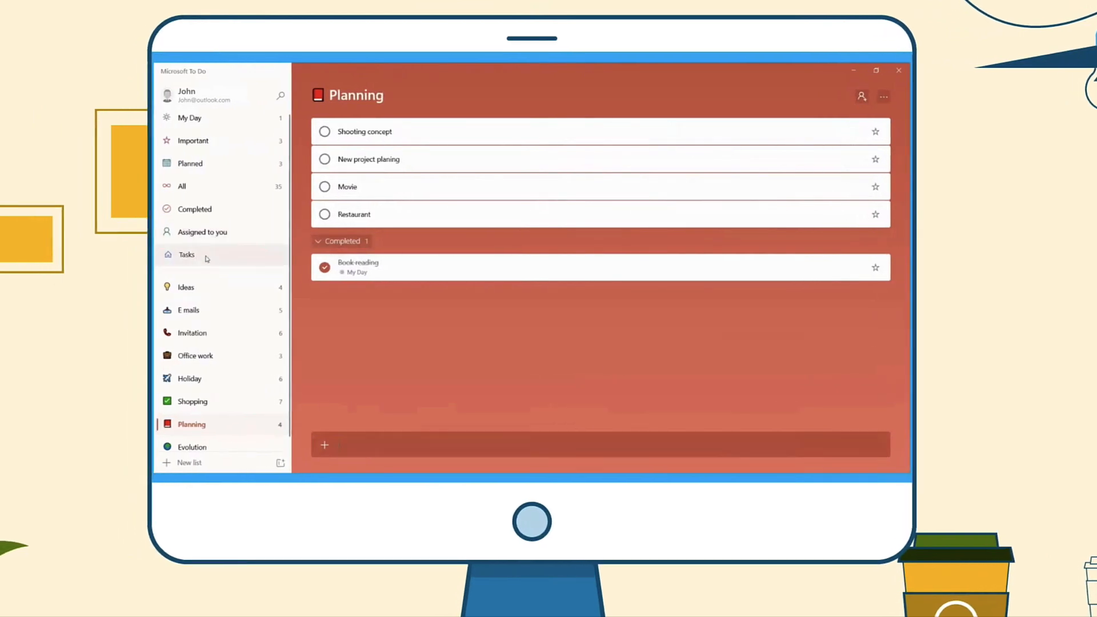
- Show Microsoft To Do's six-event Invitation list, then the free-versus-paid plan limit tables
left_click(193, 332)
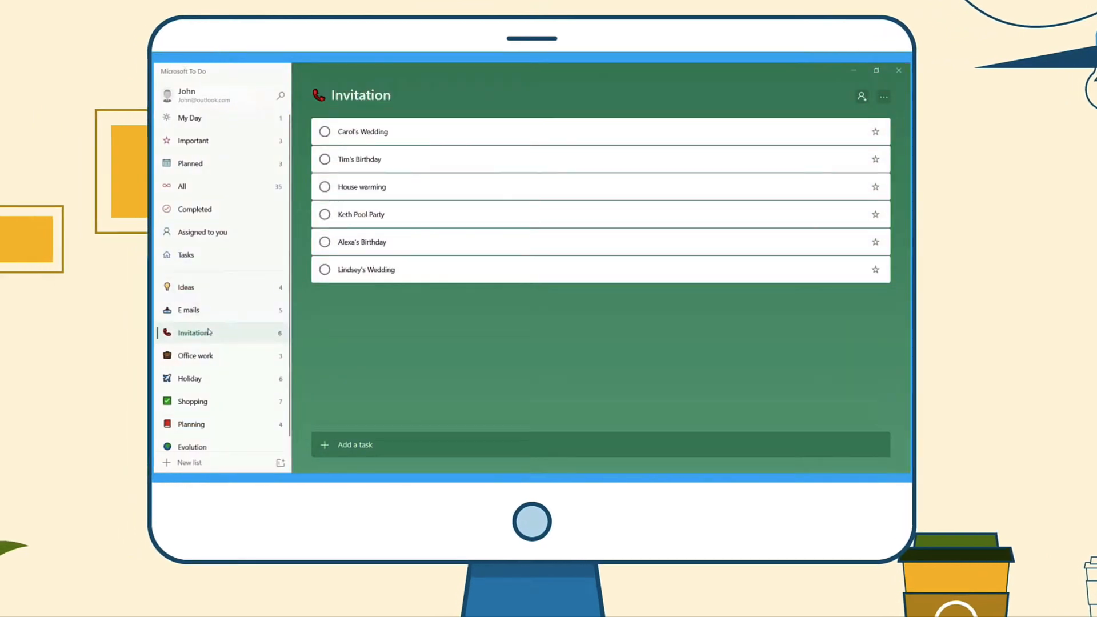
left_click(190, 378)
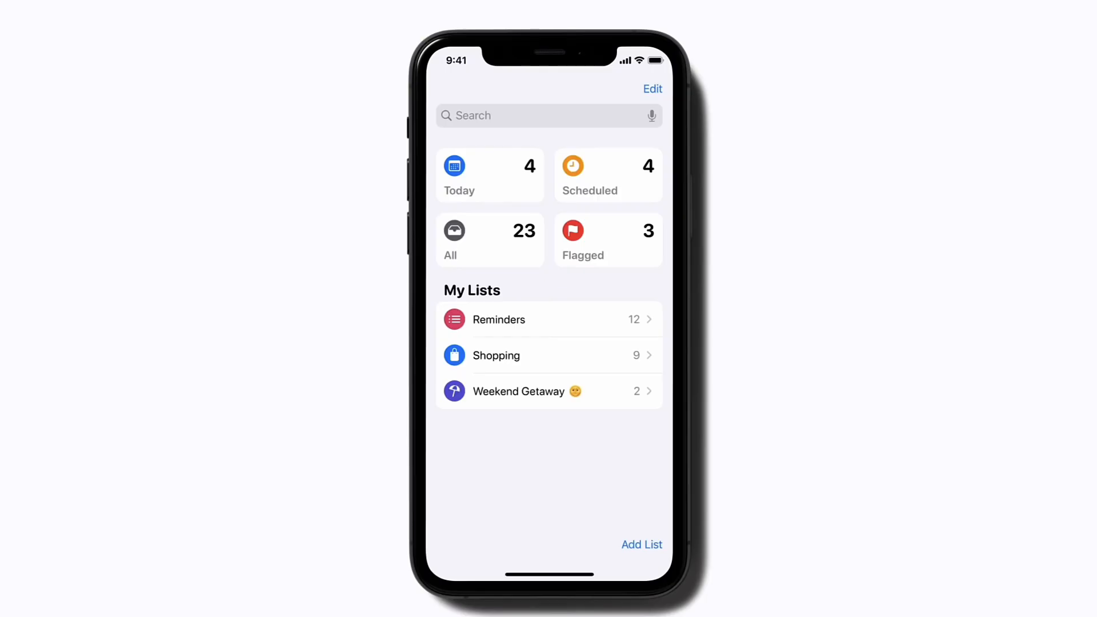
left_click(519, 391)
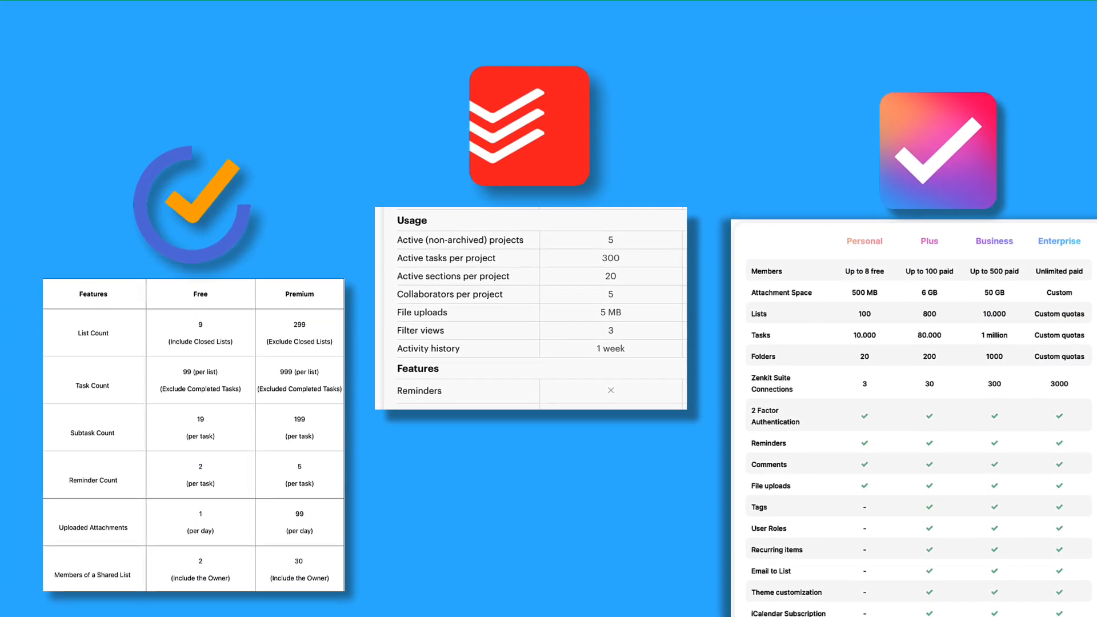
- Add 'Check weather' to the Weekend Getaway list and tap its reminder clock icon
scroll("down", 3)
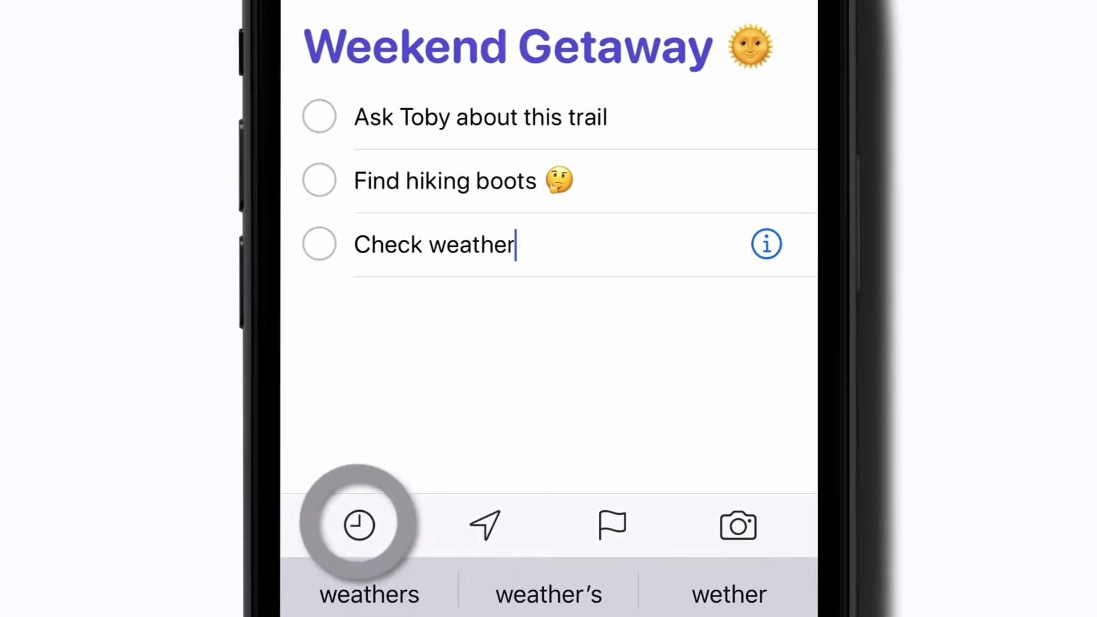
left_click(359, 524)
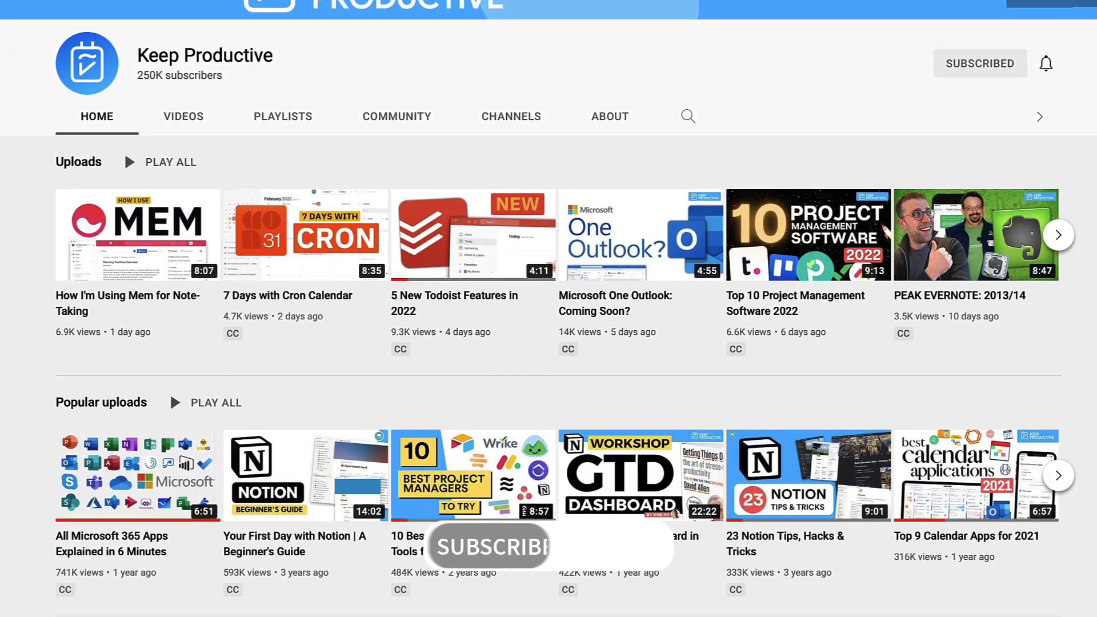
- Scroll through the Keep Productive channel's playlist shelves
scroll("down", 3)
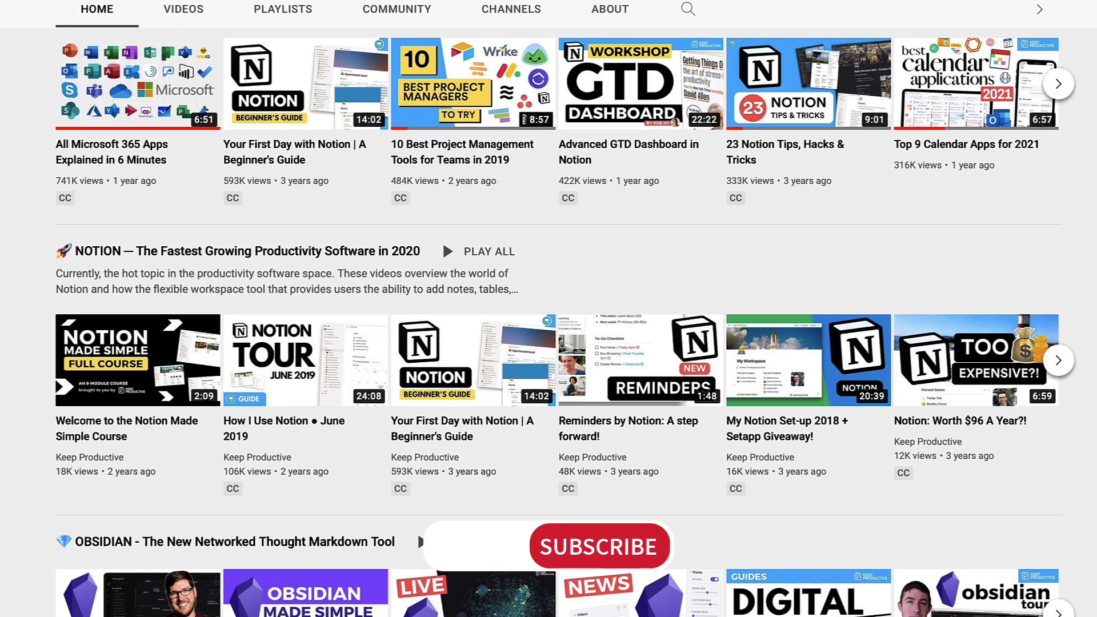
scroll("down", 3)
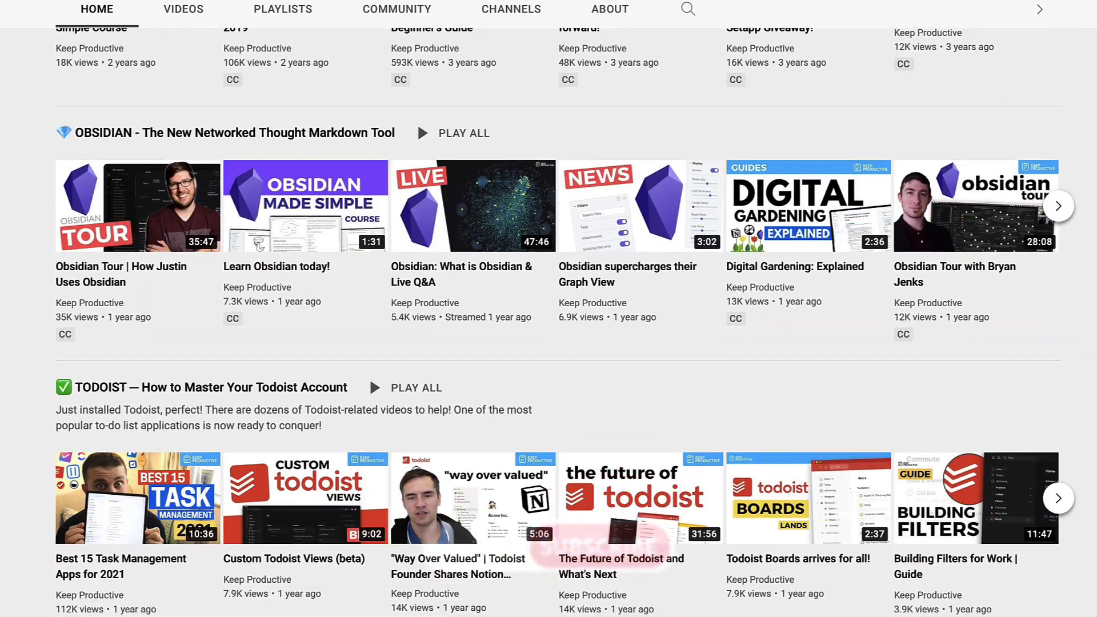
scroll("down", 3)
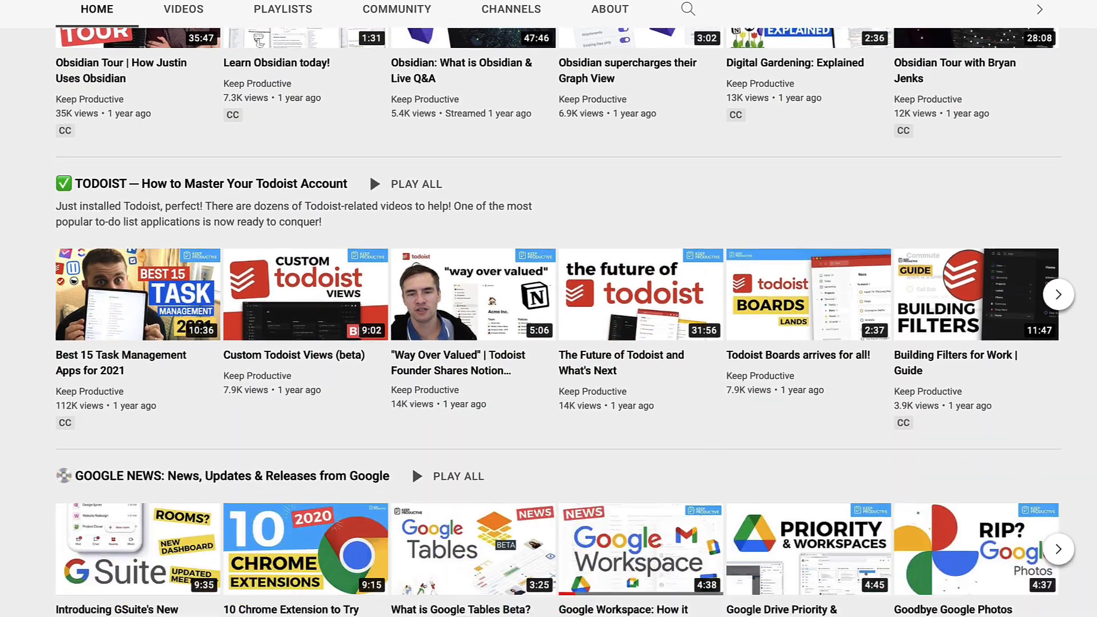
scroll("down", 3)
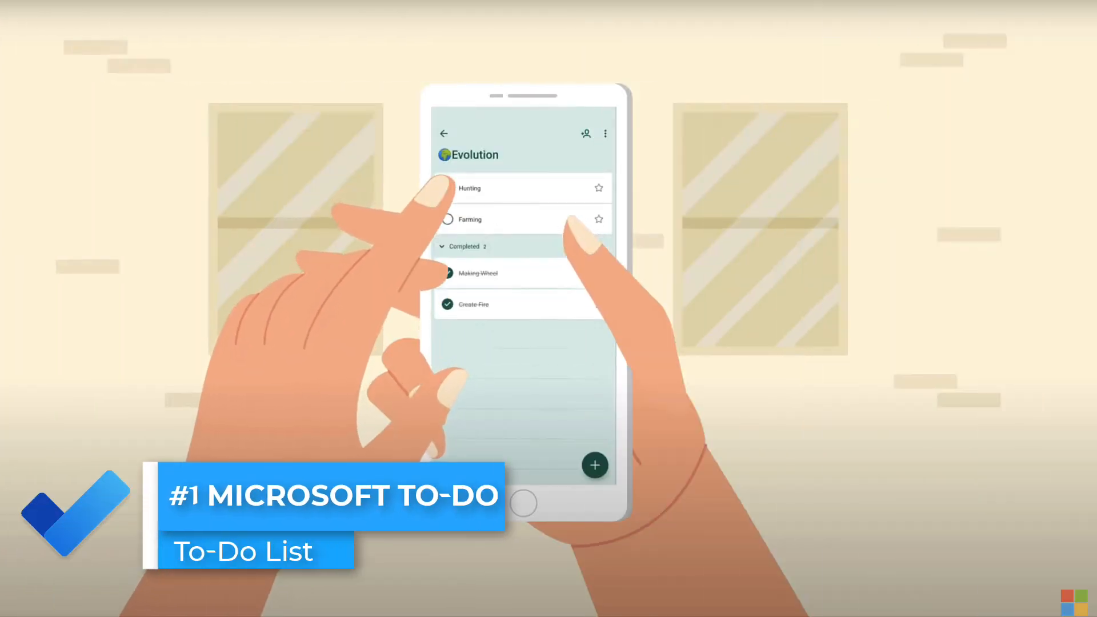
- Browse the Invitation and Holiday lists and complete the Holiday destinations
left_click(447, 219)
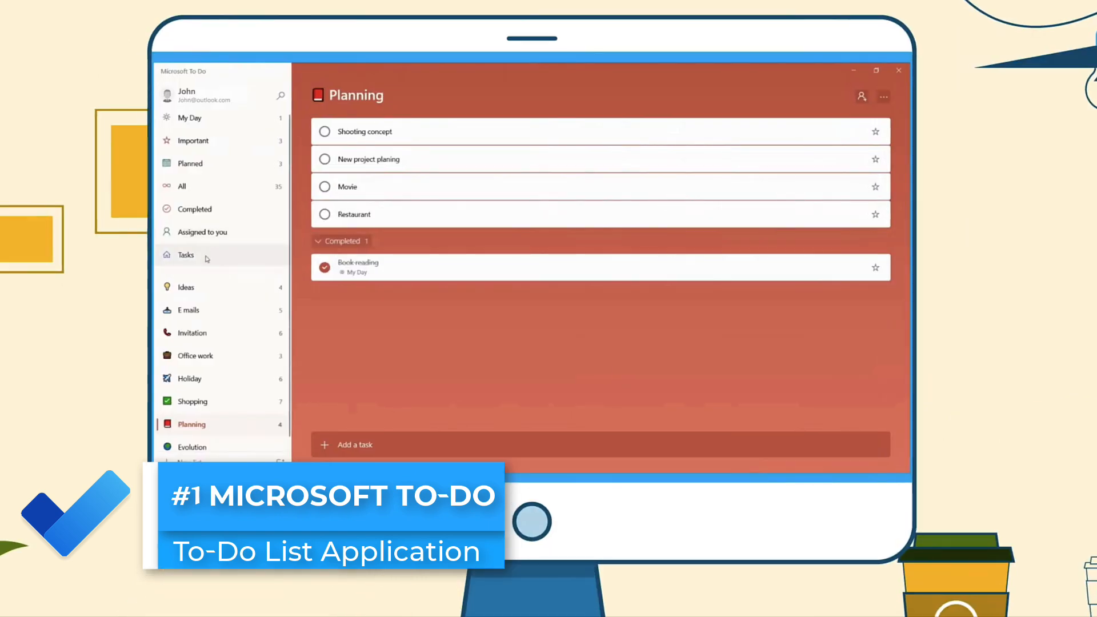
left_click(194, 333)
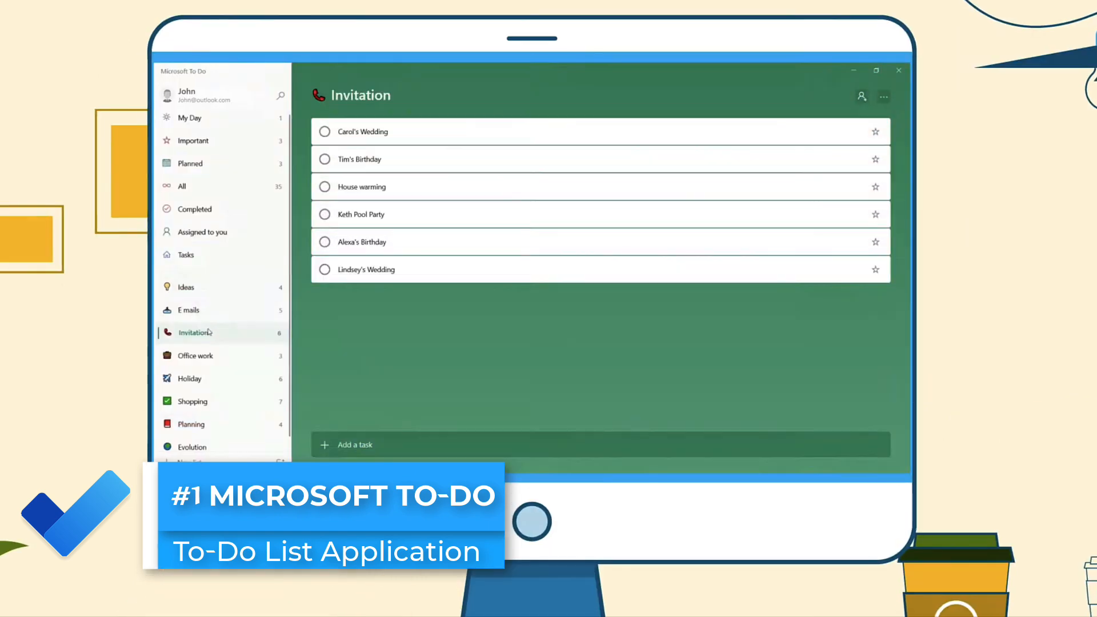
left_click(189, 378)
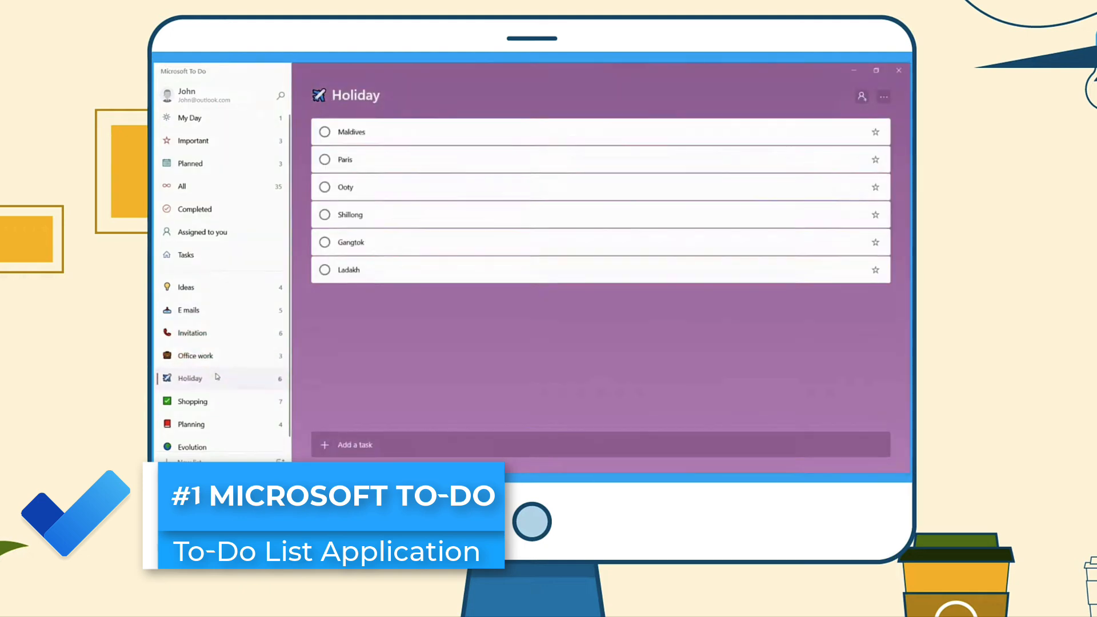
left_click(193, 401)
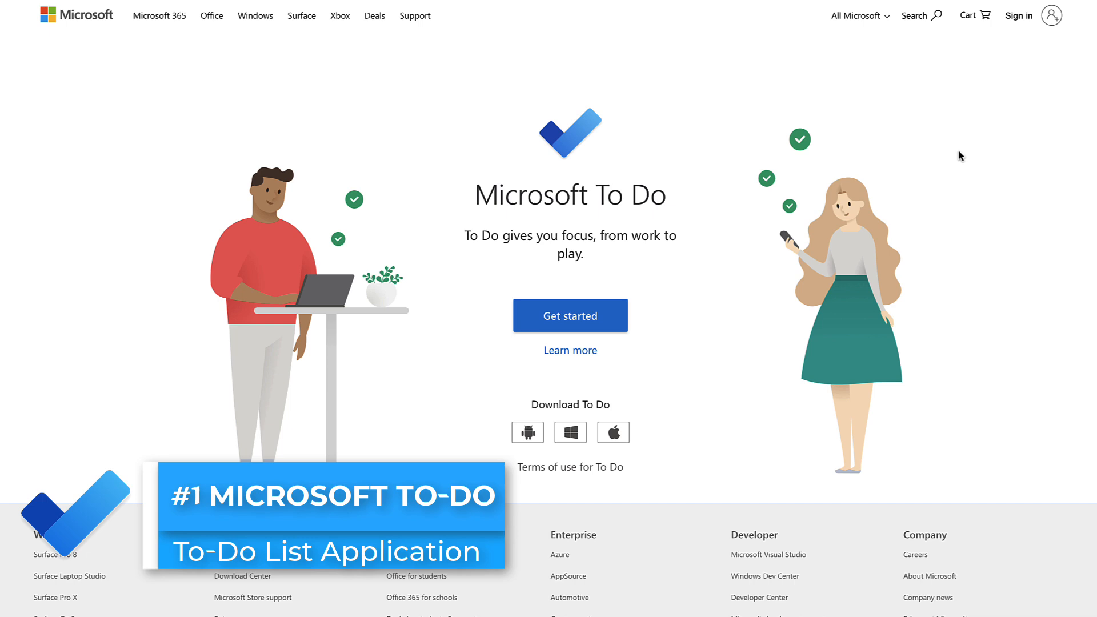
mouse_move(552, 382)
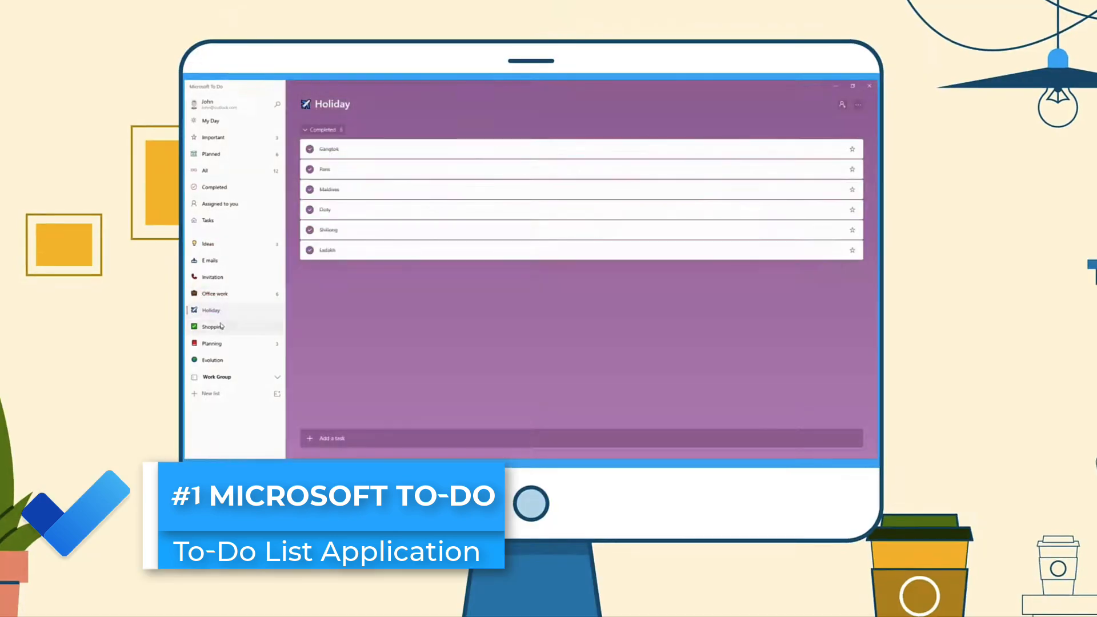
- In Office work, add a 'Status Report' step to Meeting with colleagues
left_click(212, 343)
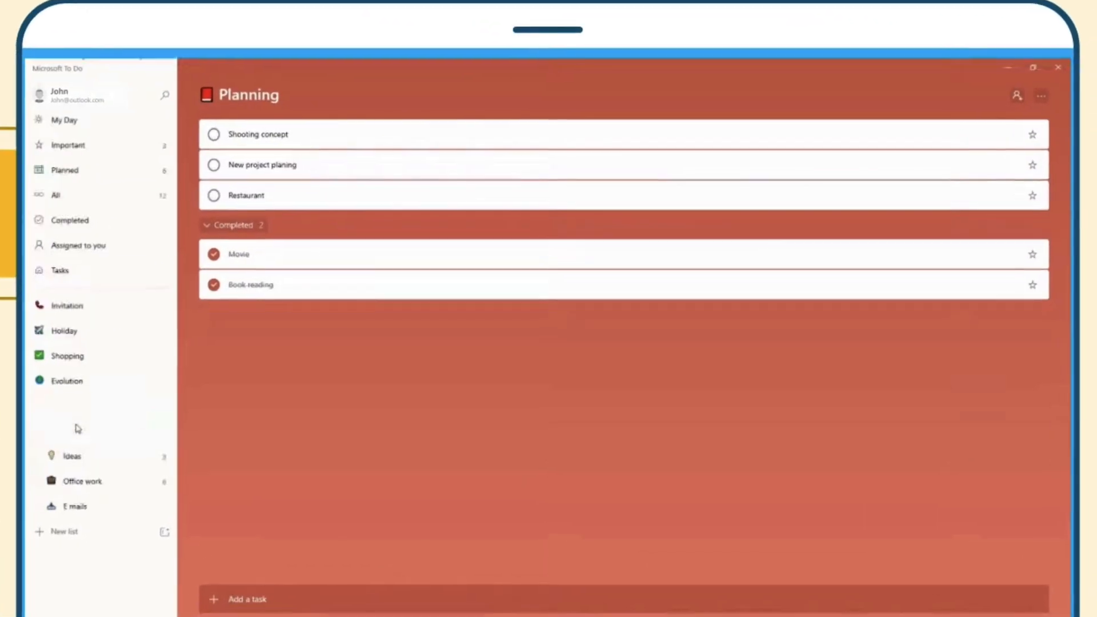
left_click(80, 482)
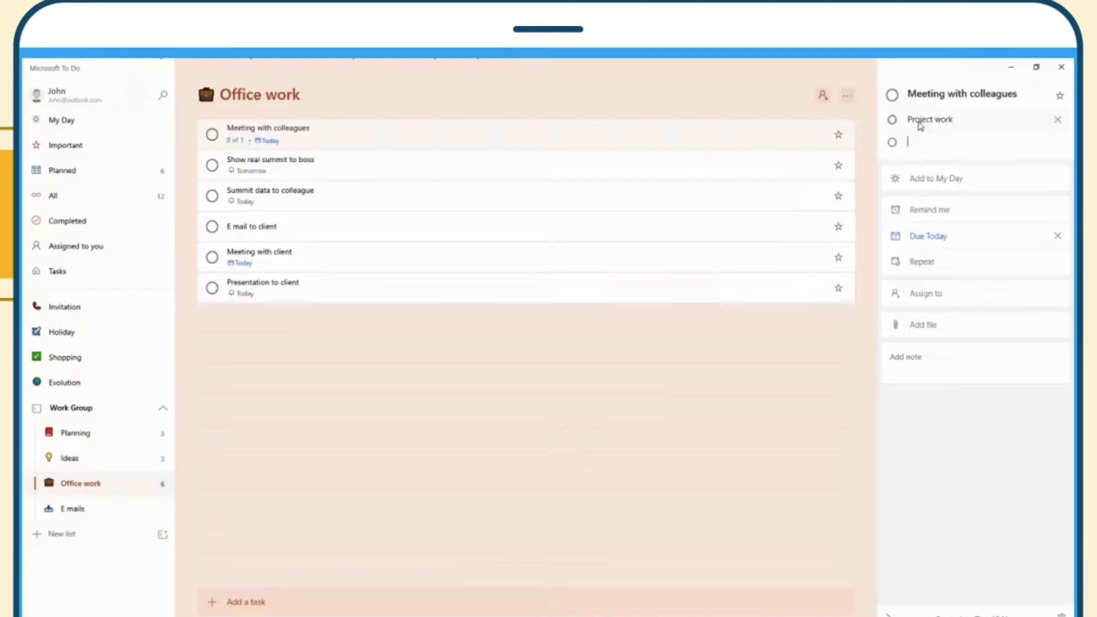
type("Status Report")
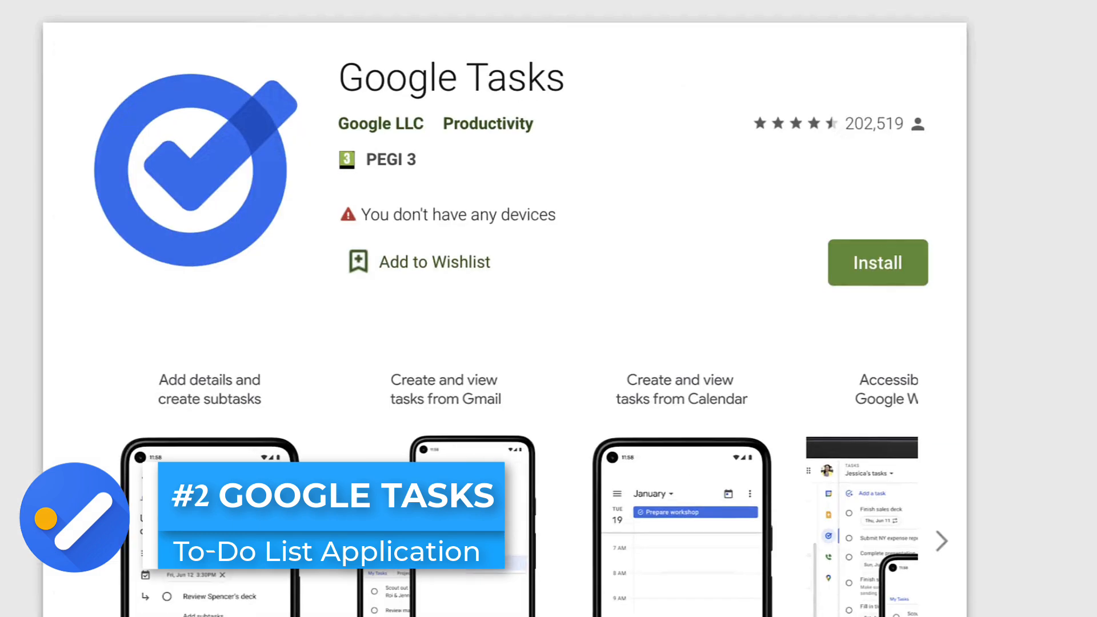
- Switch Gmail's Tasks panel to Emails to Action and start typing a new task 'Clea'
scroll("down", 3)
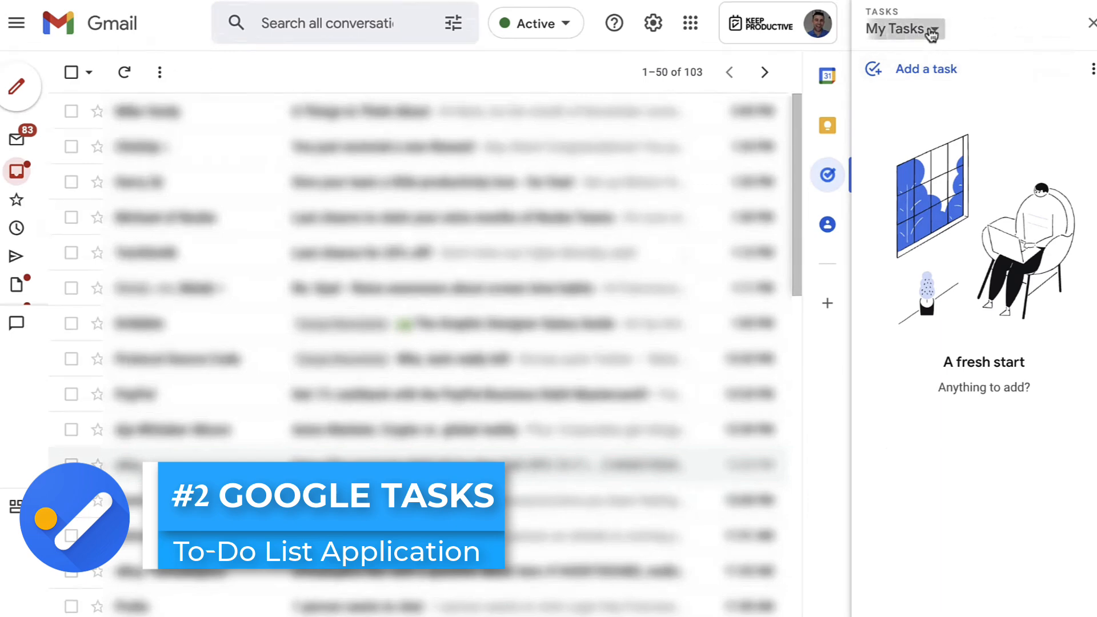
left_click(903, 29)
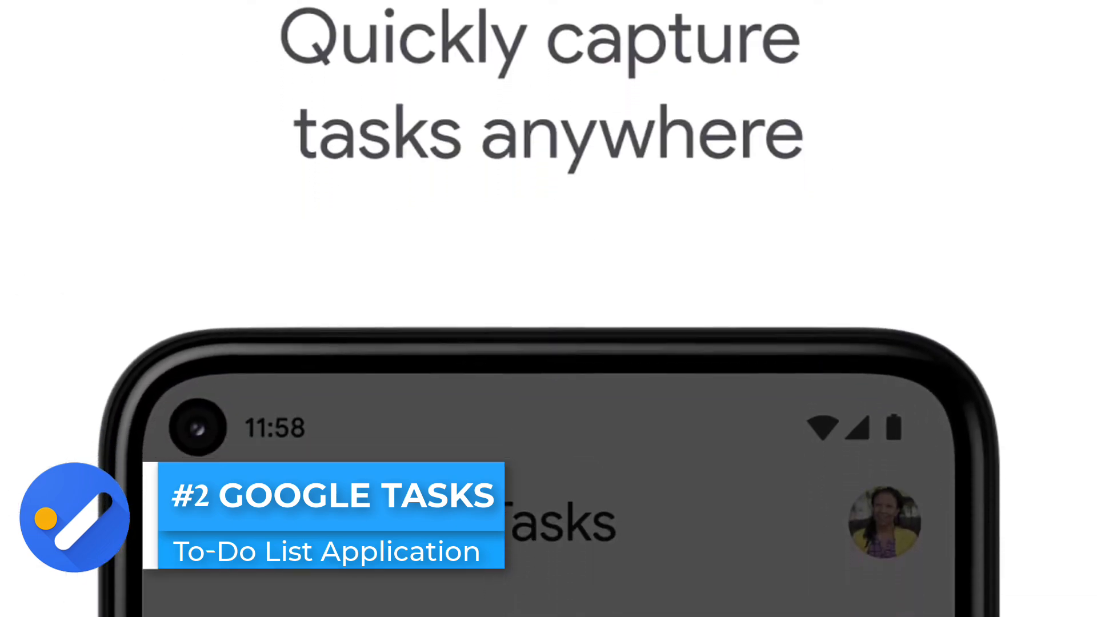
scroll("down", 3)
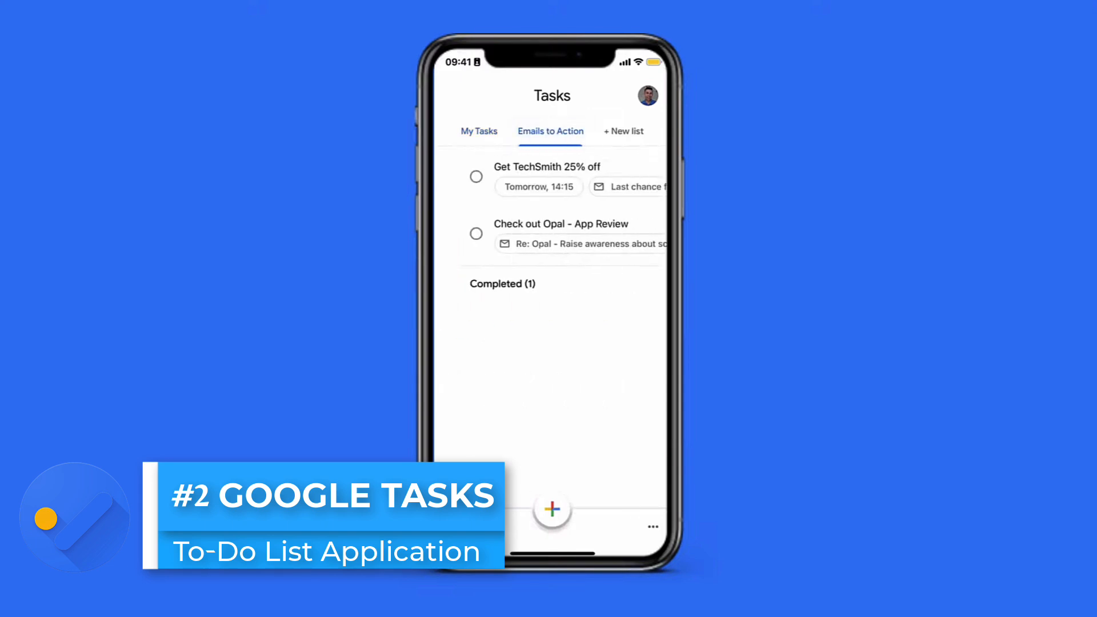
left_click(479, 130)
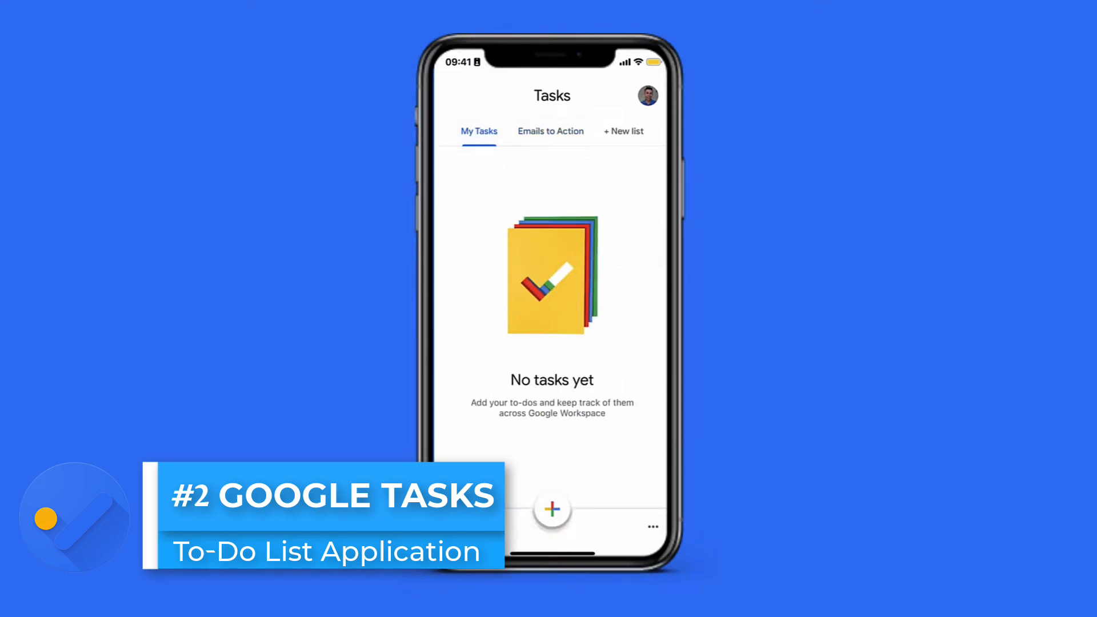
left_click(551, 132)
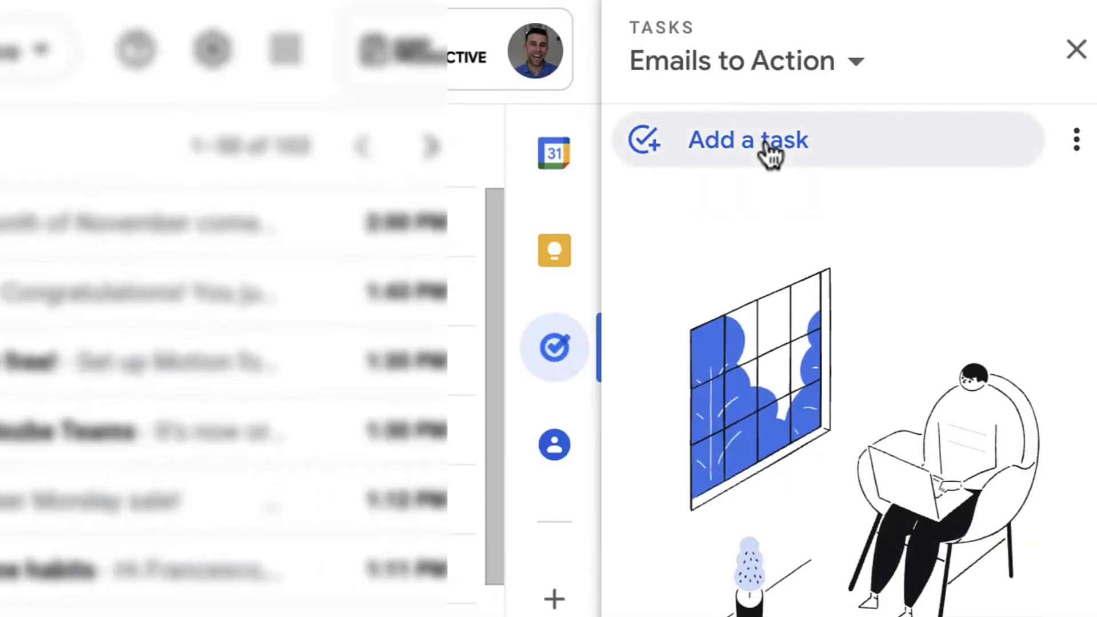
type("Clea")
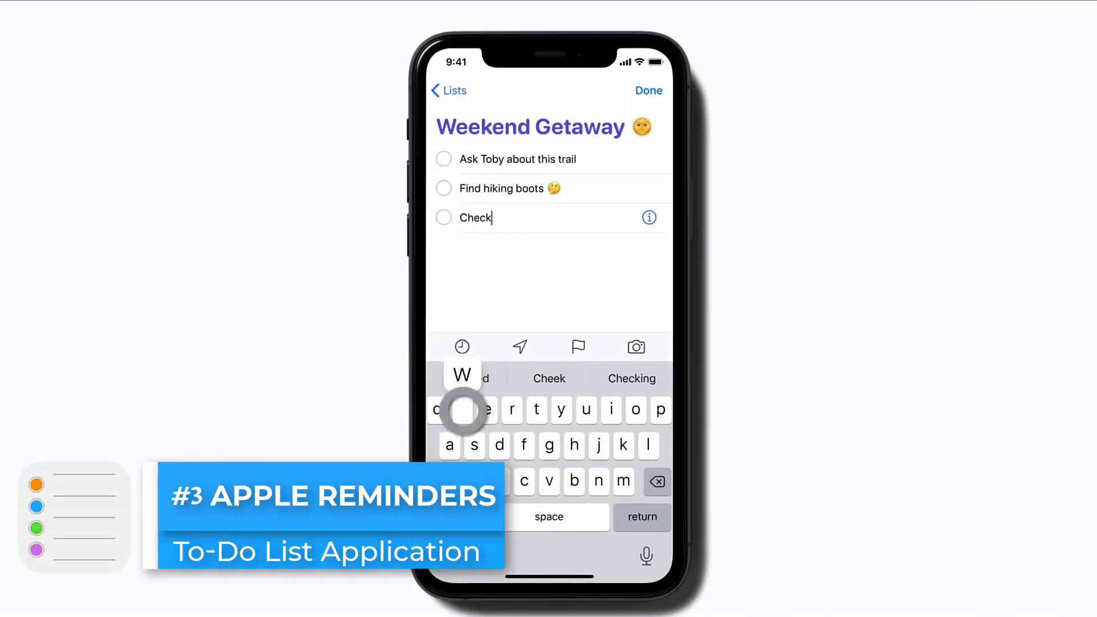
- Type 'weather' to finish the Check weather reminder below Find hiking boots
type("weather")
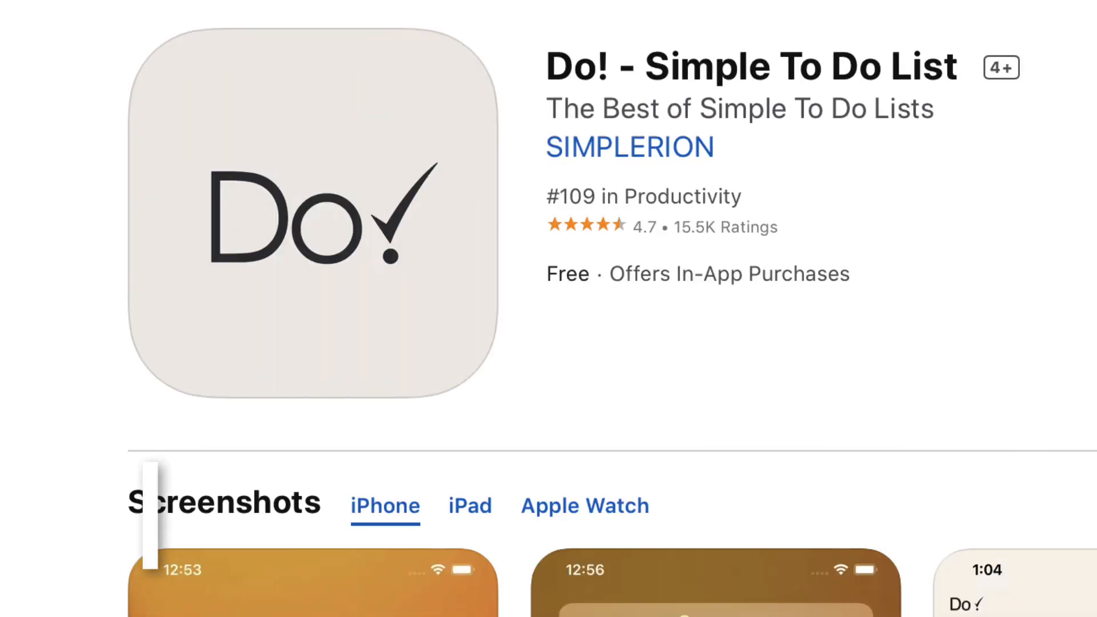
- Scroll the free, 4.7-rated Do! - Simple To Do List page toward its screenshots
scroll("down", 3)
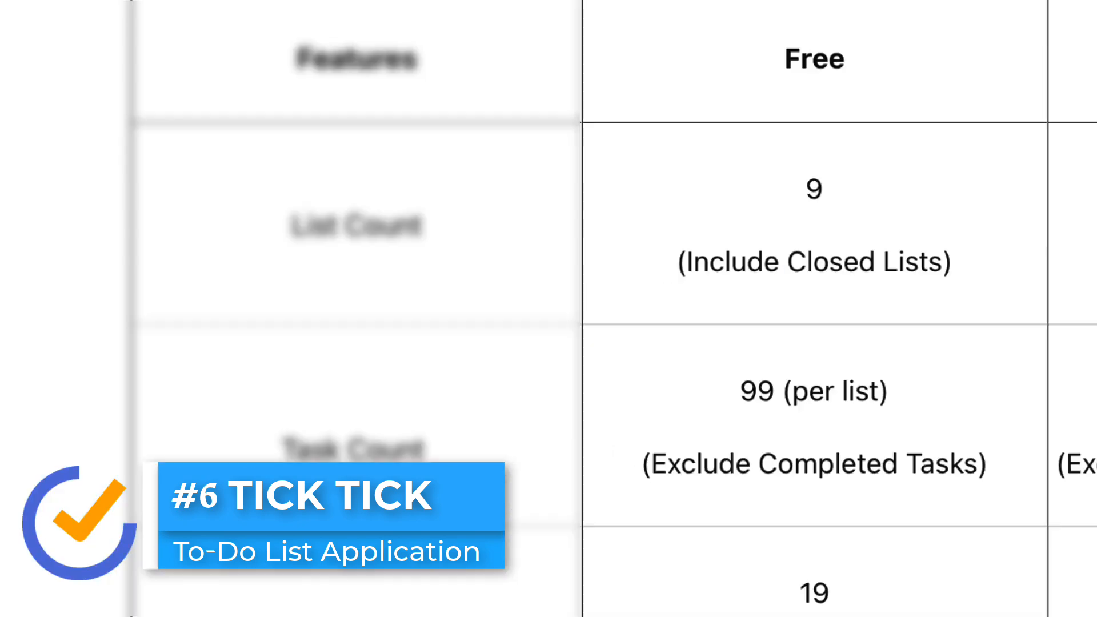
- Scroll TickTick's plan table to the Free tier's 9 lists and 99 tasks per list
scroll("down", 3)
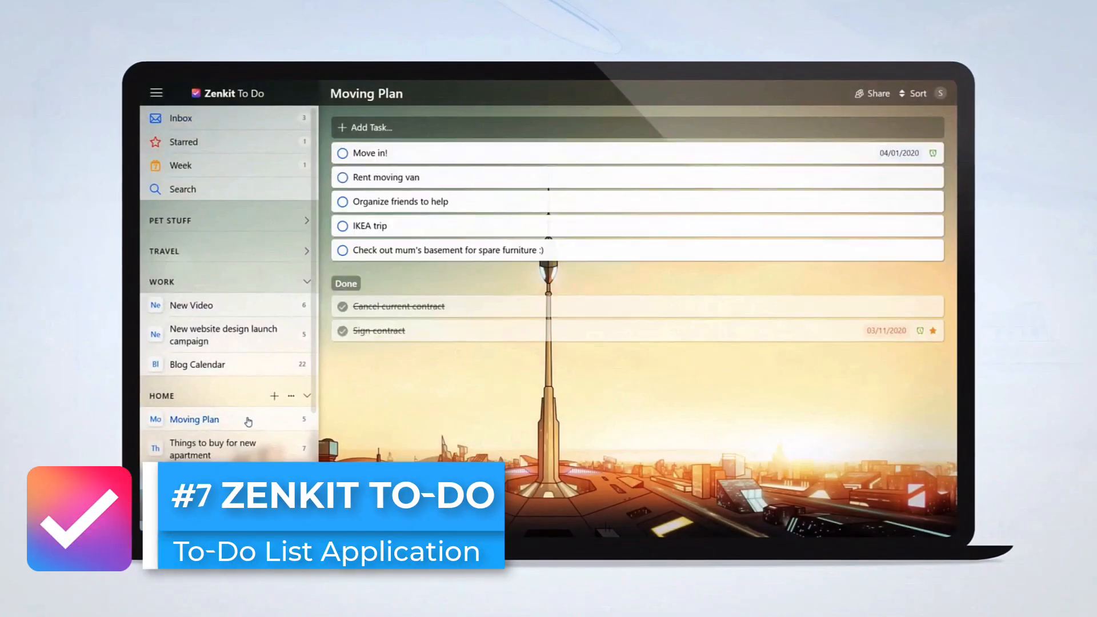
- Set Rent moving van due 03/21/2020, tick two Organize friends to help subtasks, and open Today
left_click(383, 177)
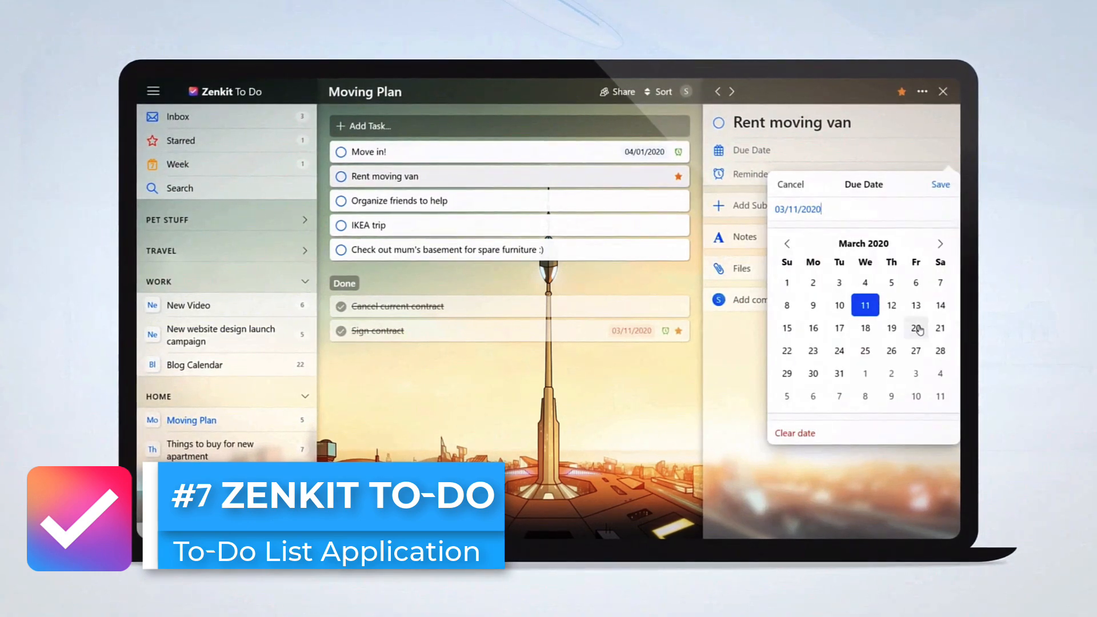
left_click(754, 172)
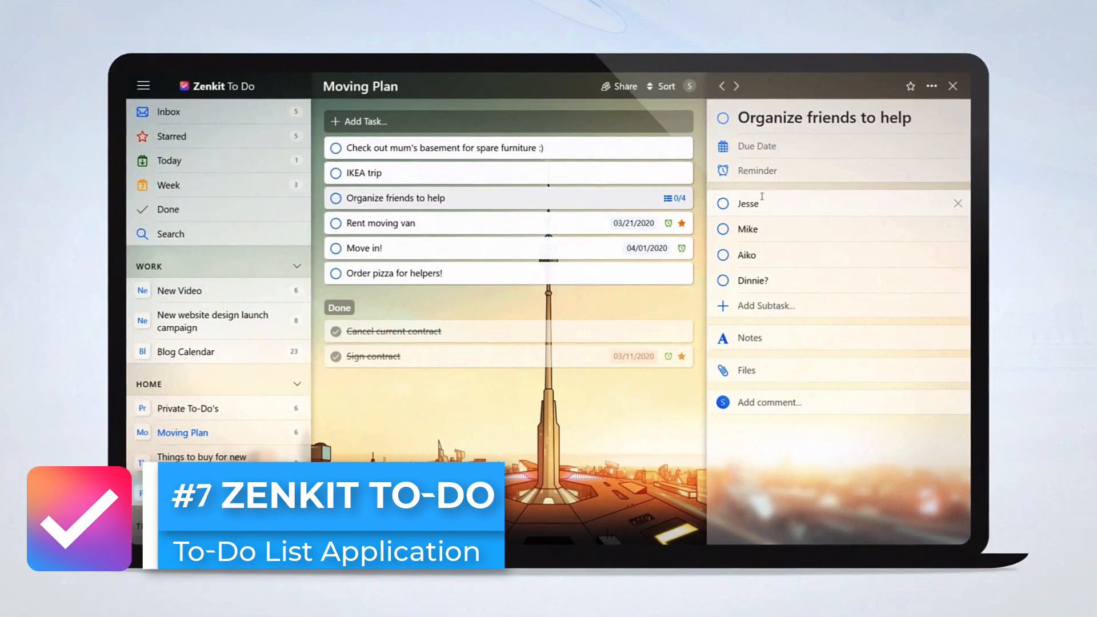
left_click(723, 228)
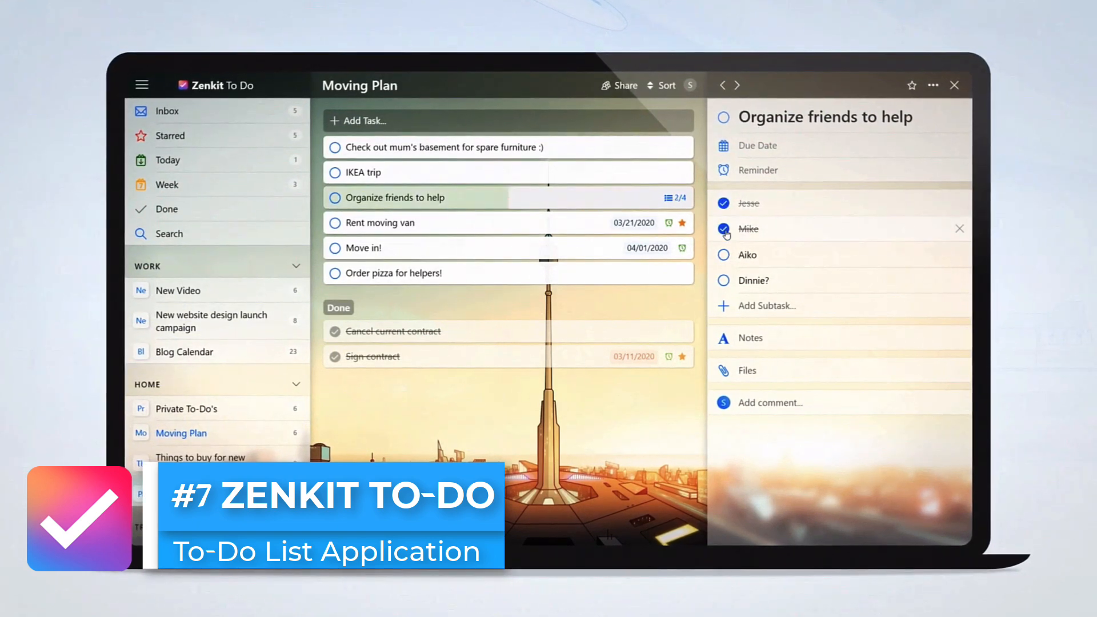
left_click(166, 160)
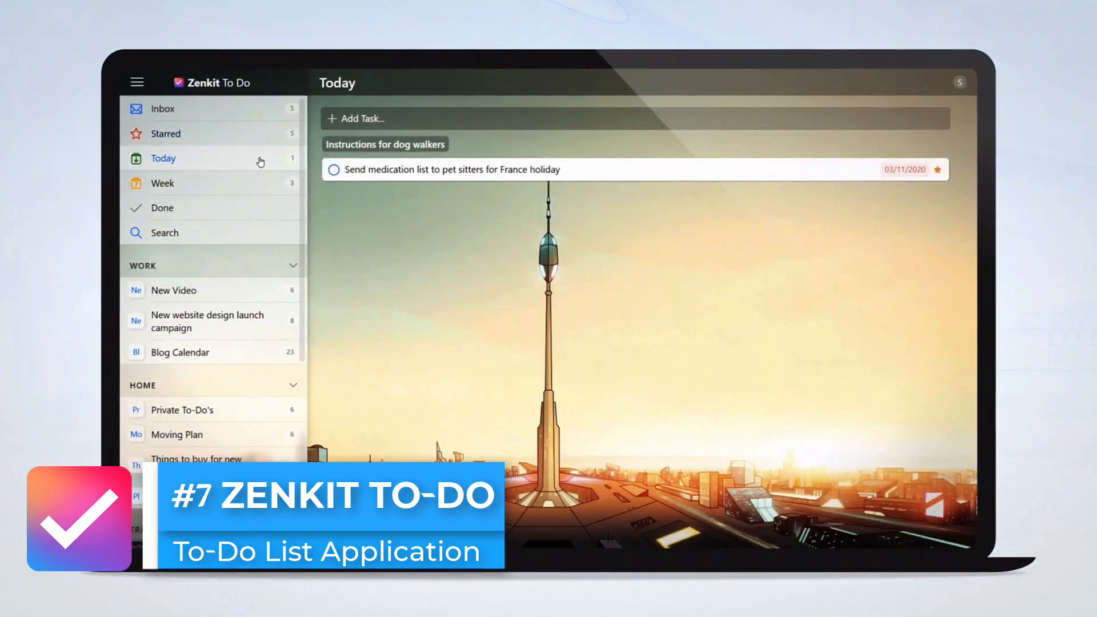
left_click(334, 169)
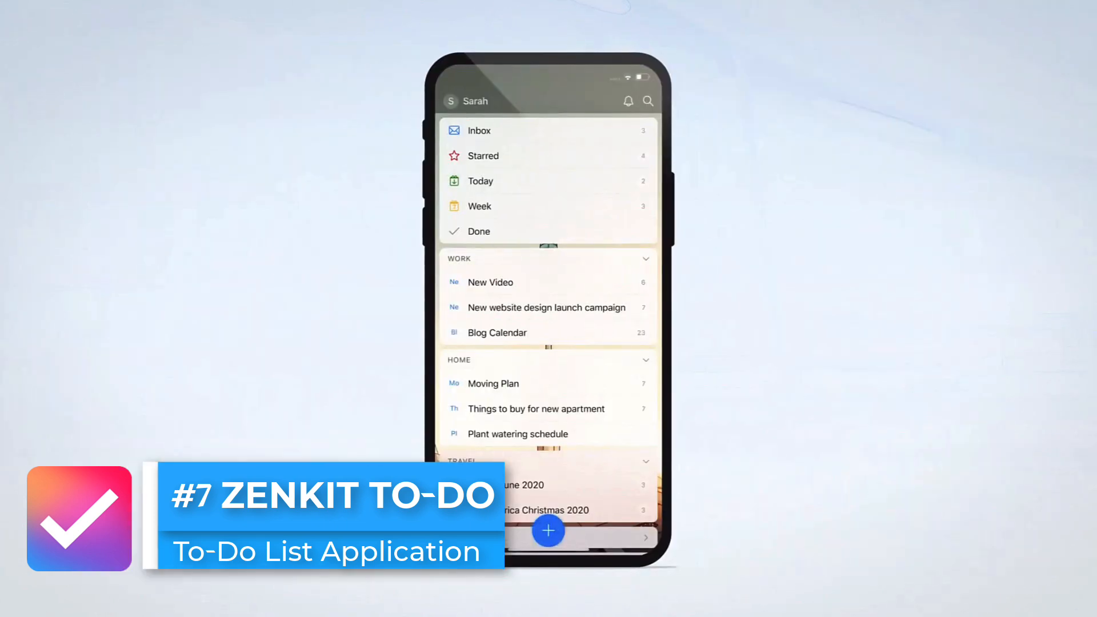
left_click(549, 307)
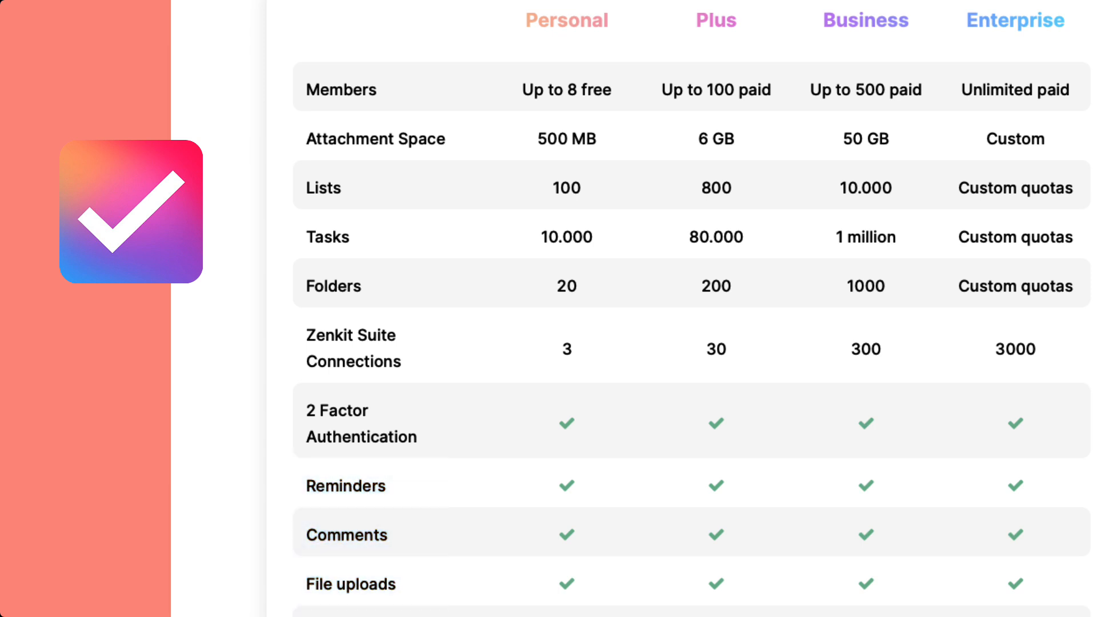
scroll("down", 3)
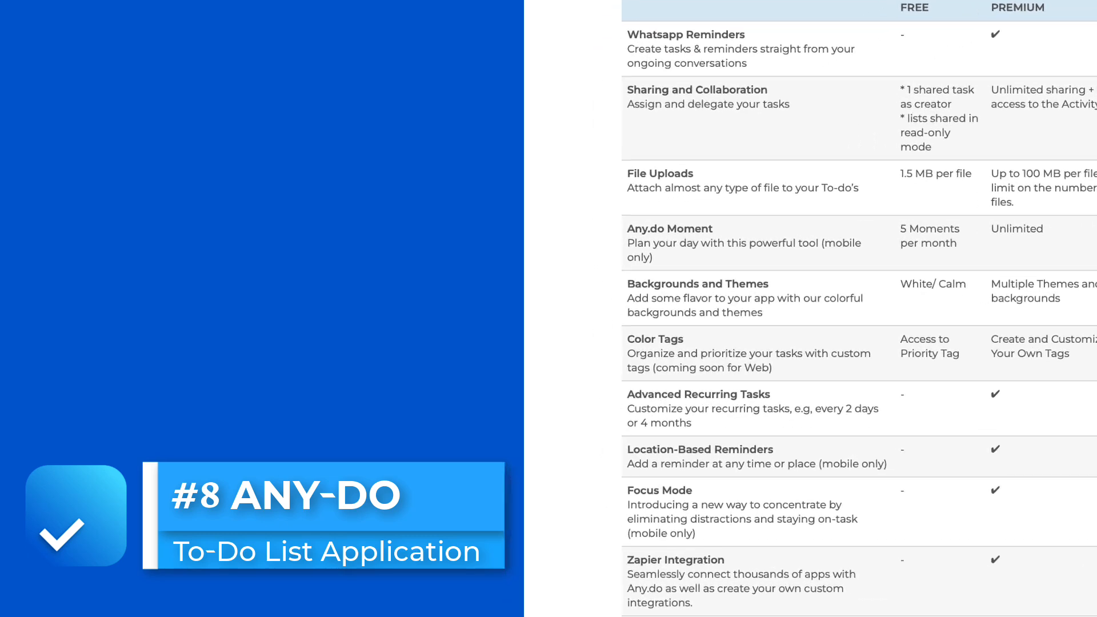
- Scroll Any.do's Free vs Premium table to the 1.5 MB per-file upload limit
scroll("down", 3)
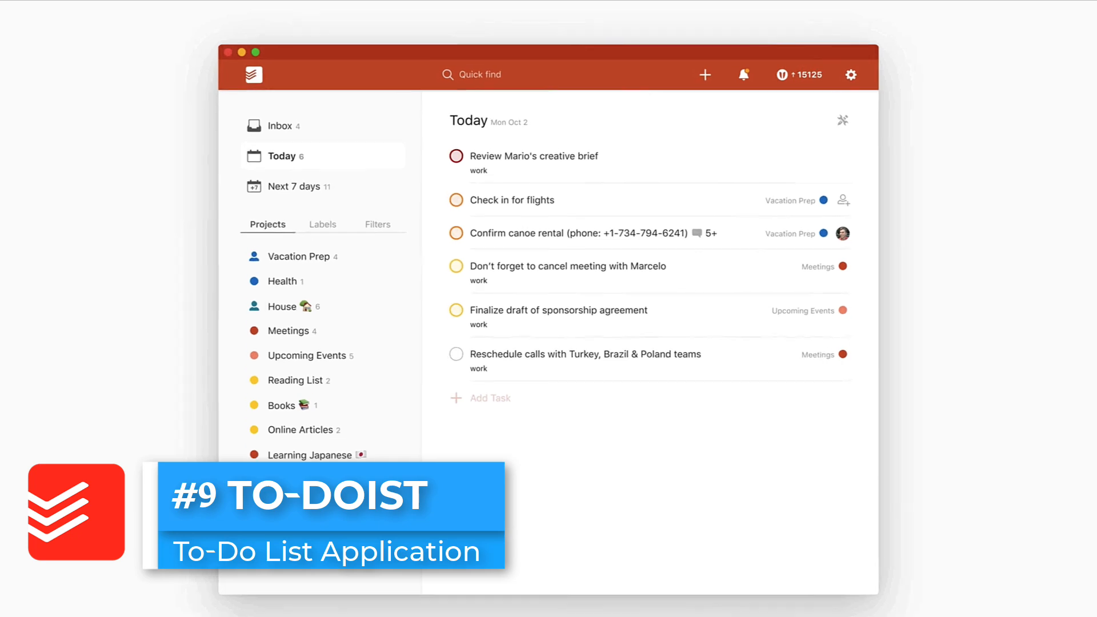
- Show Todoist's Today view, listing six tasks ending with rescheduling calls with Turkey, Brazil & Poland teams
left_click(704, 75)
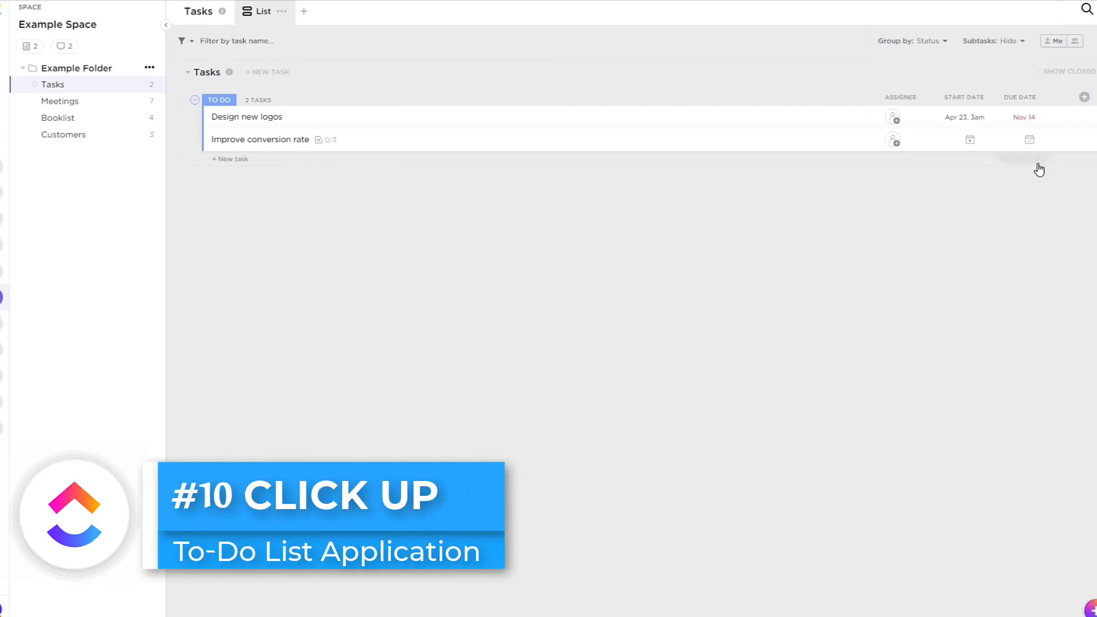
- Browse the Free Forever plan features on ClickUp's Pricing page, then show the Chat feature section
left_click(1083, 97)
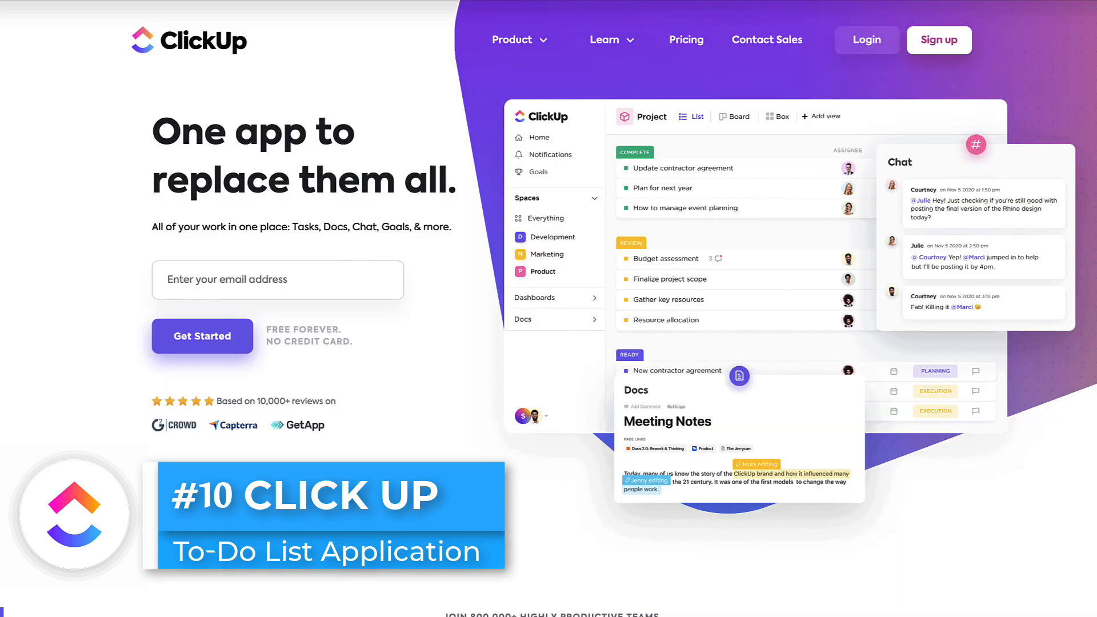
left_click(686, 40)
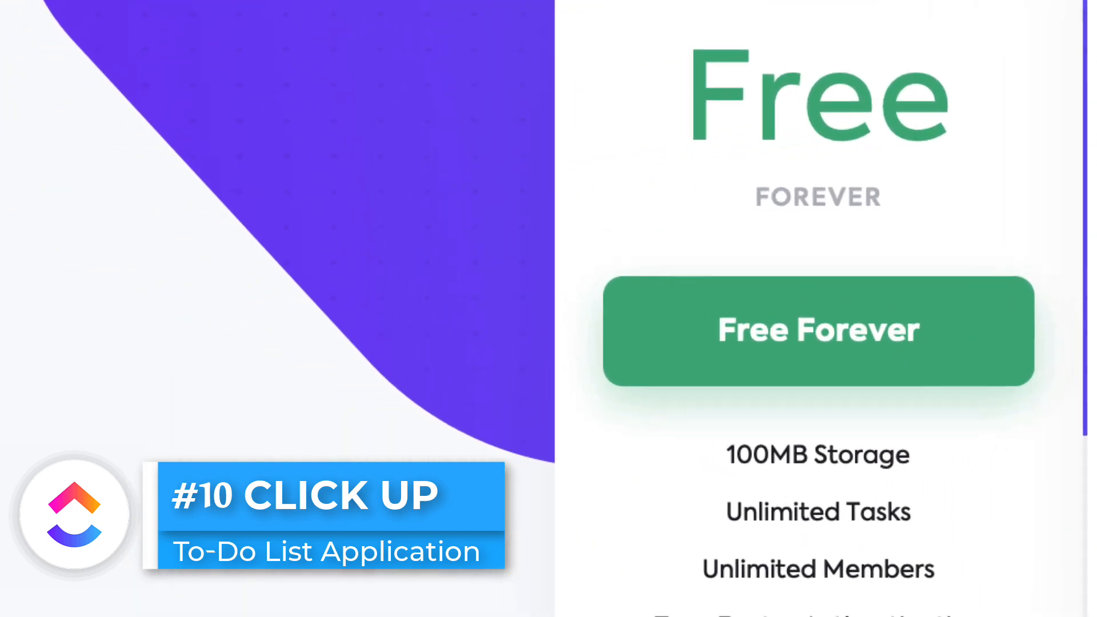
scroll("down", 3)
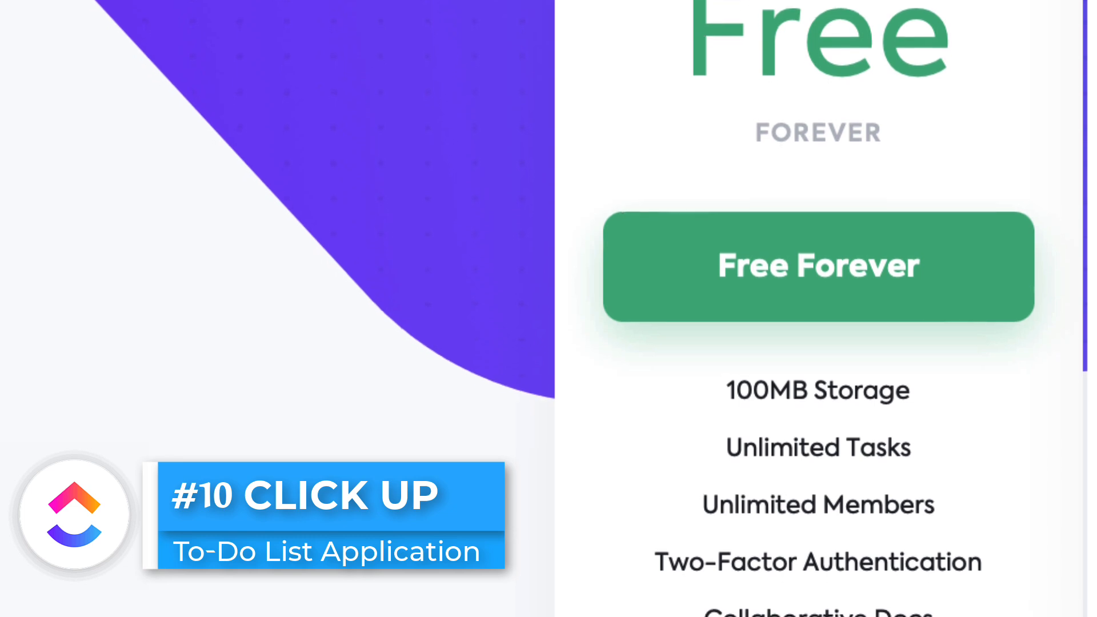
scroll("down", 3)
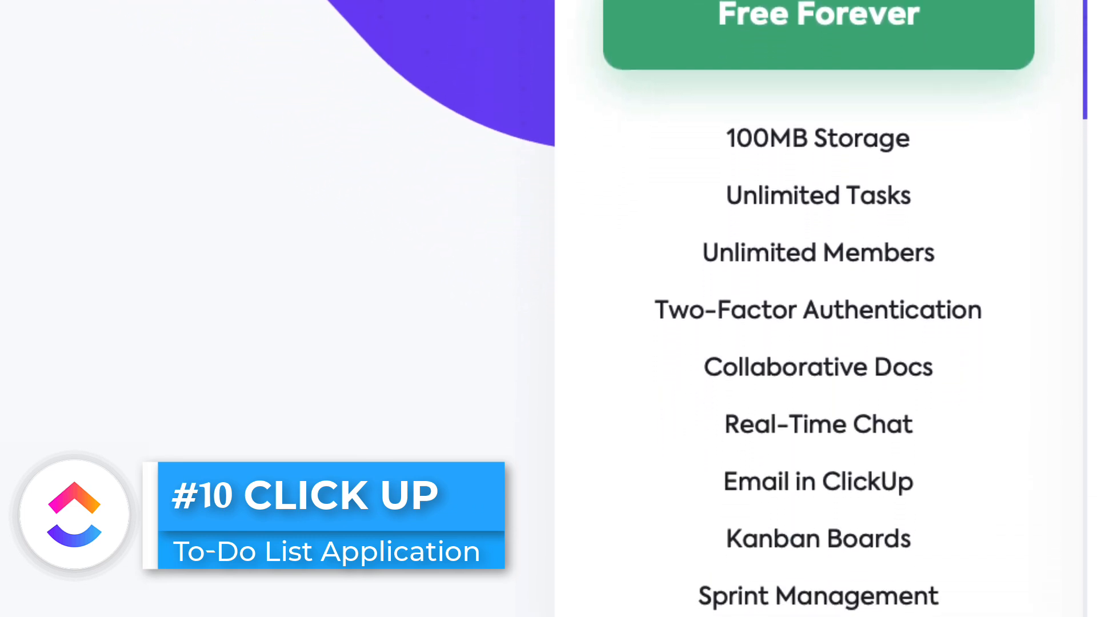
scroll("down", 3)
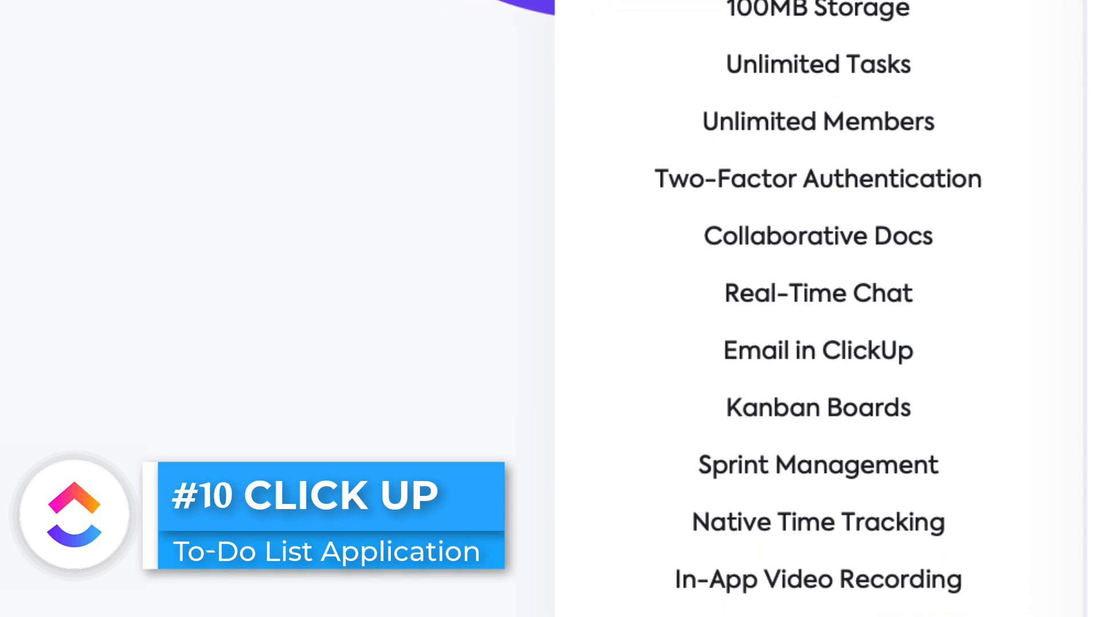
scroll("down", 3)
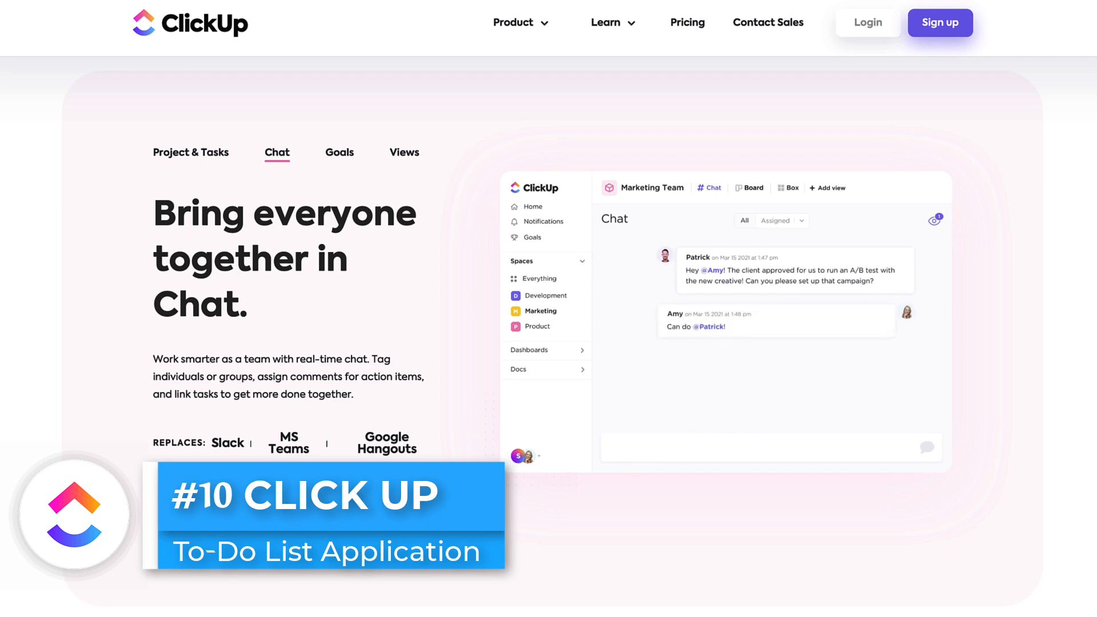
left_click(339, 153)
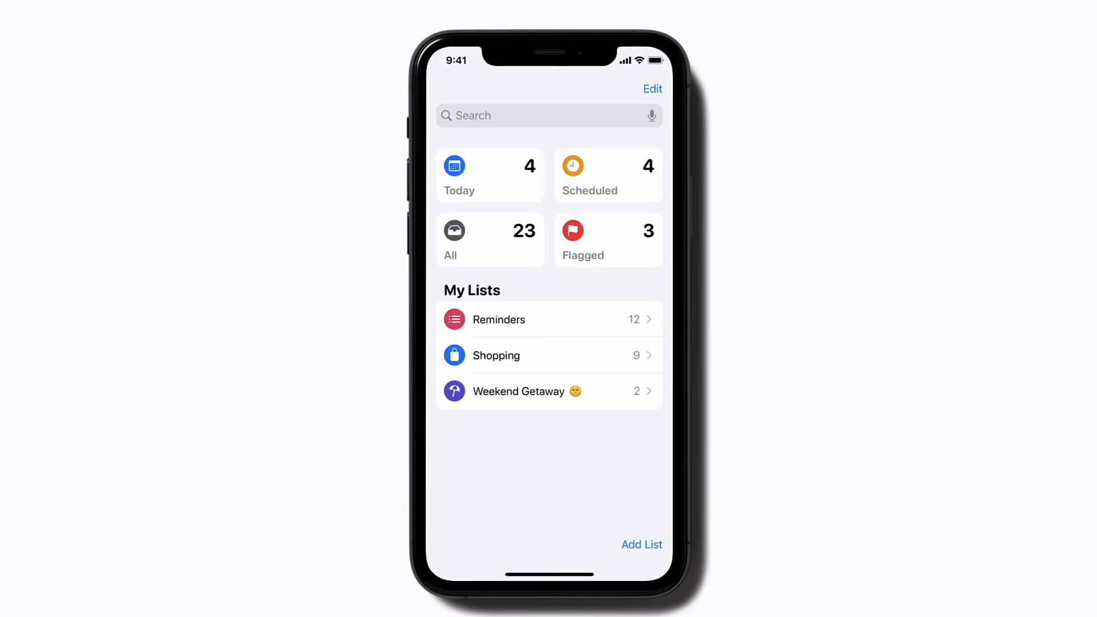
- Add a task about the website redesign email to the top of Zenkit's Inbox
left_click(519, 391)
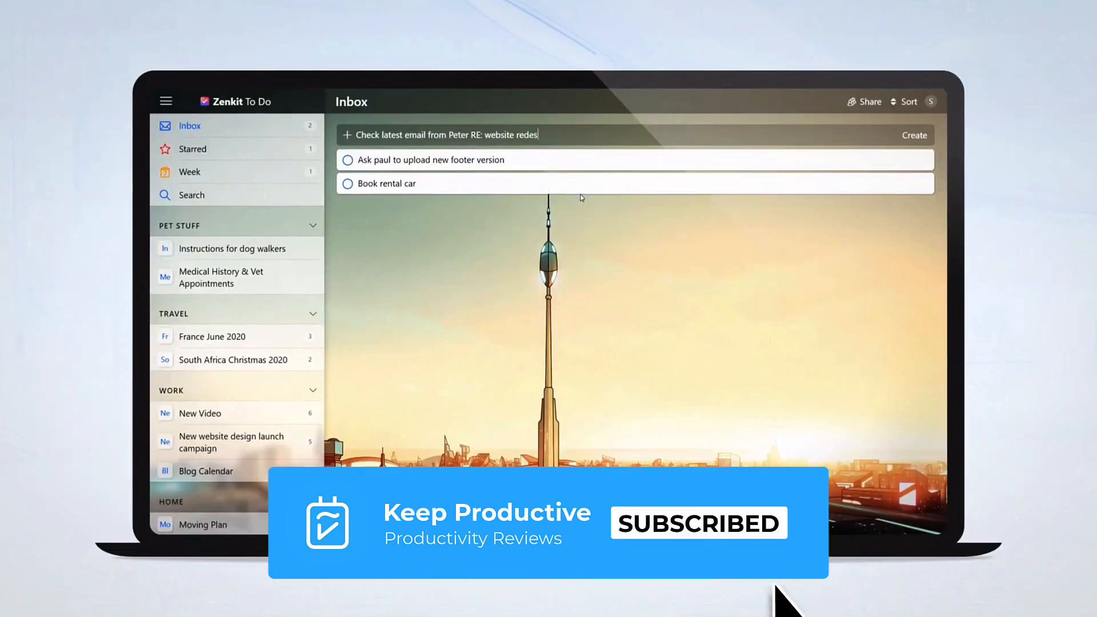
key("Enter")
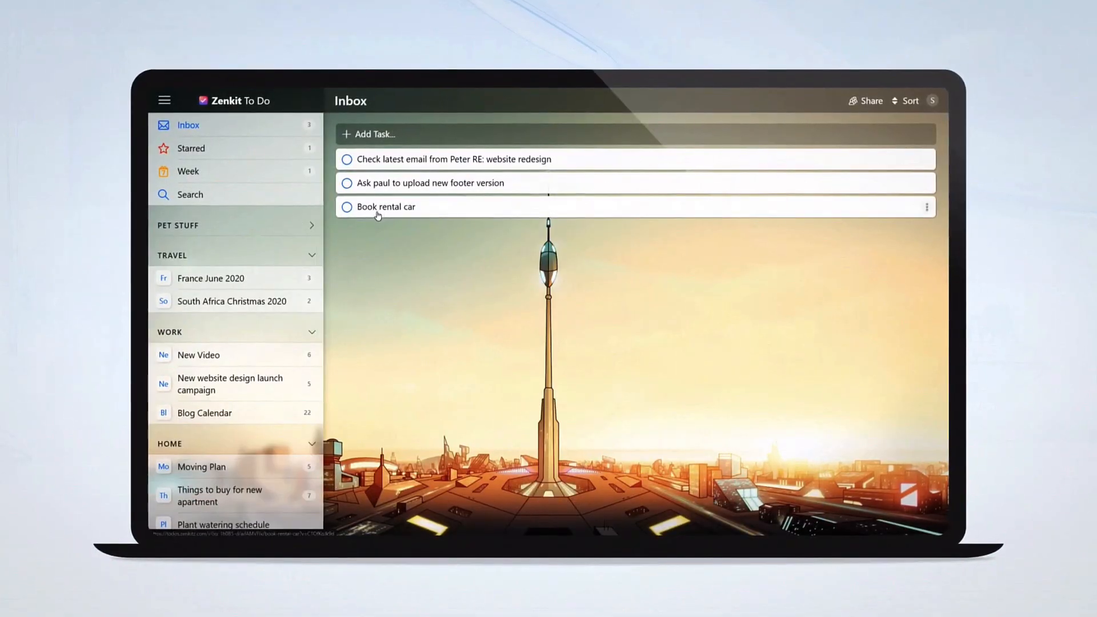